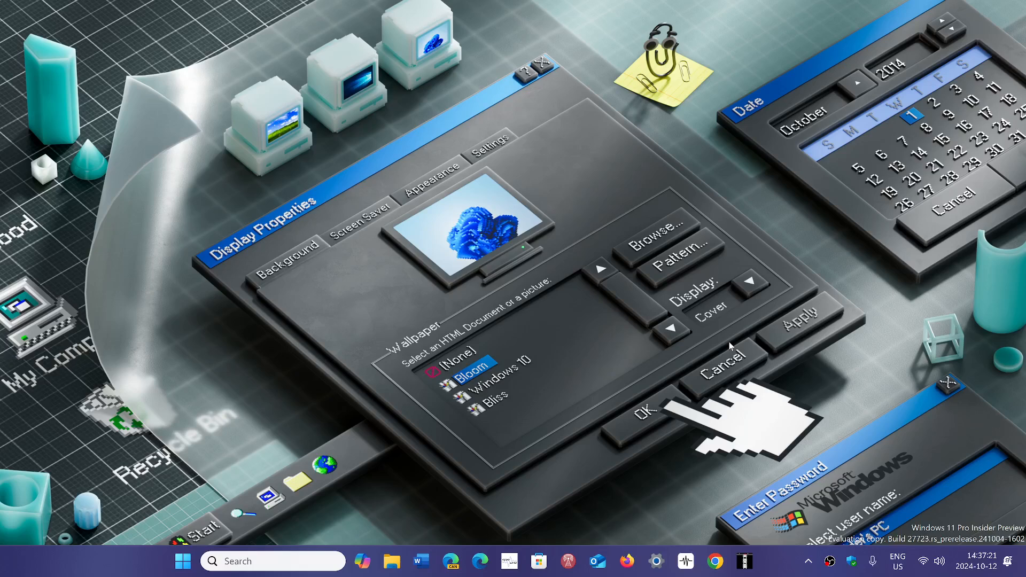
pyautogui.moveTo(592, 329)
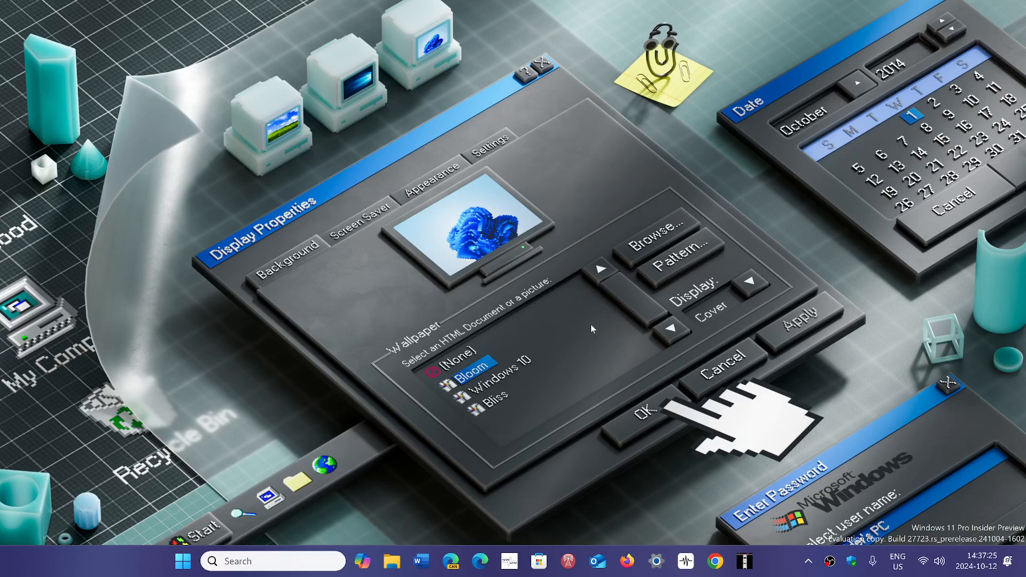
pyautogui.moveTo(671, 496)
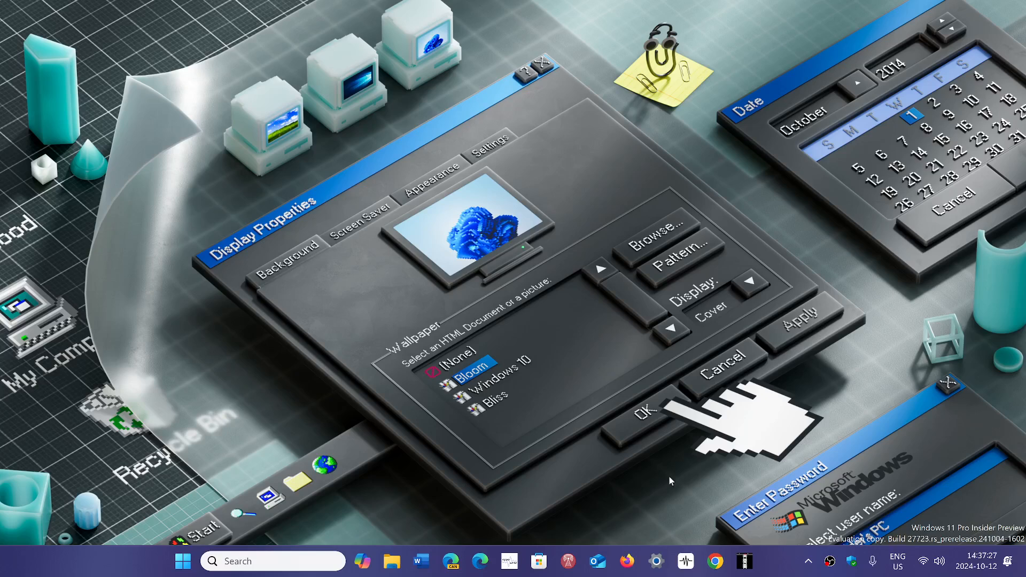
# Show the Copilot home greeting with Copilot Daily and suggestion cards, leaving the message box empty
pyautogui.click(366, 561)
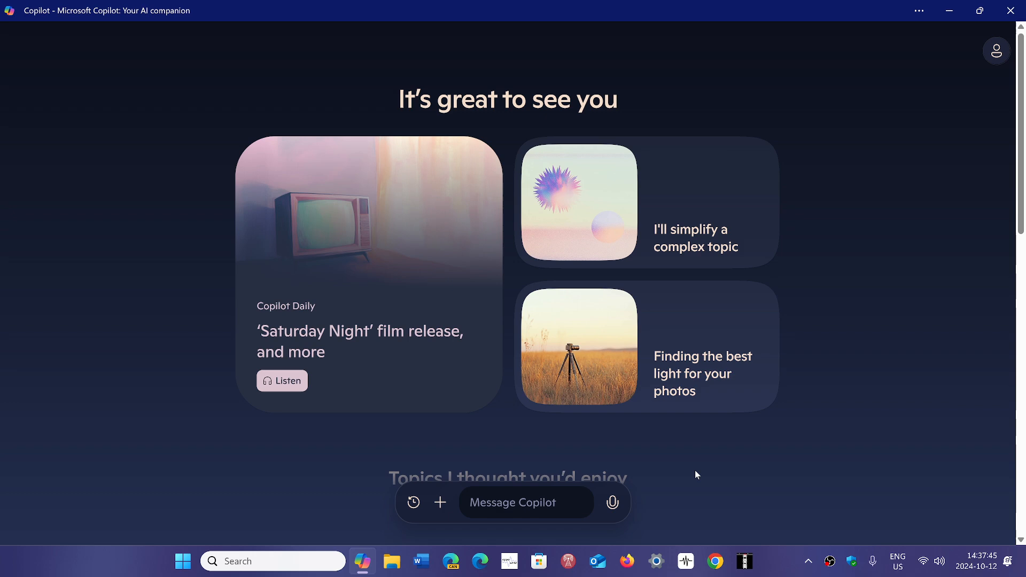
pyautogui.click(526, 502)
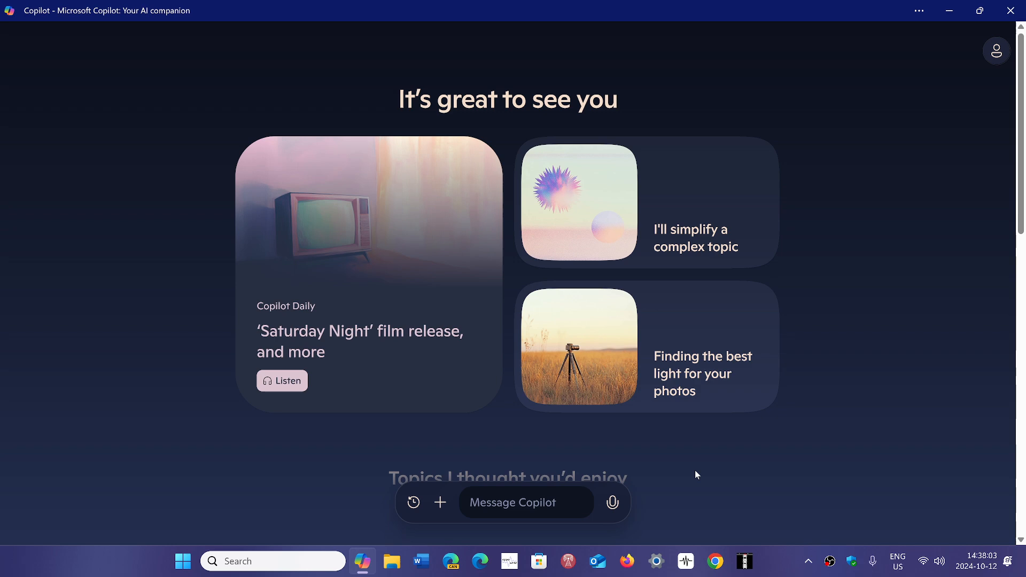
pyautogui.click(526, 502)
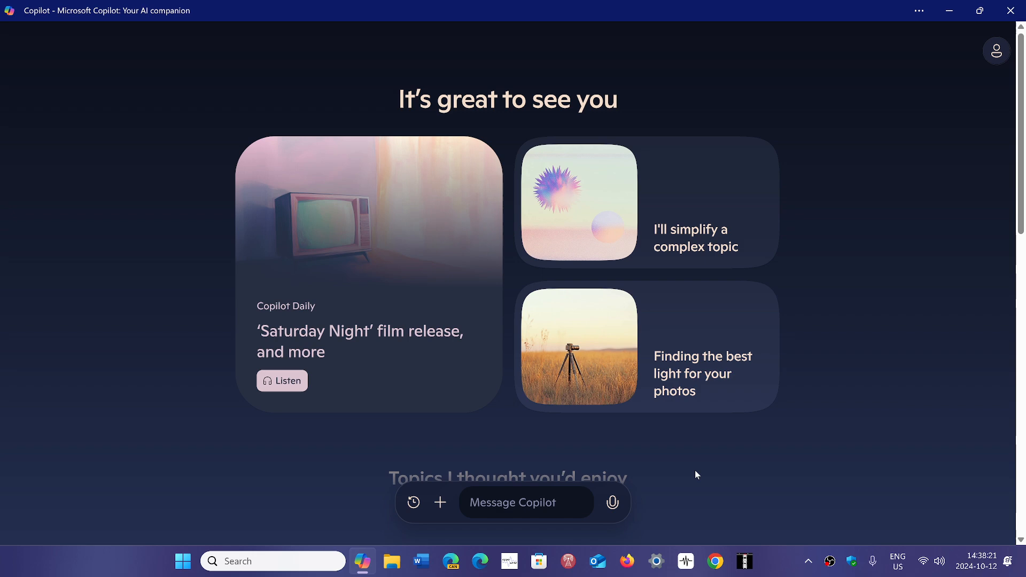
pyautogui.click(526, 502)
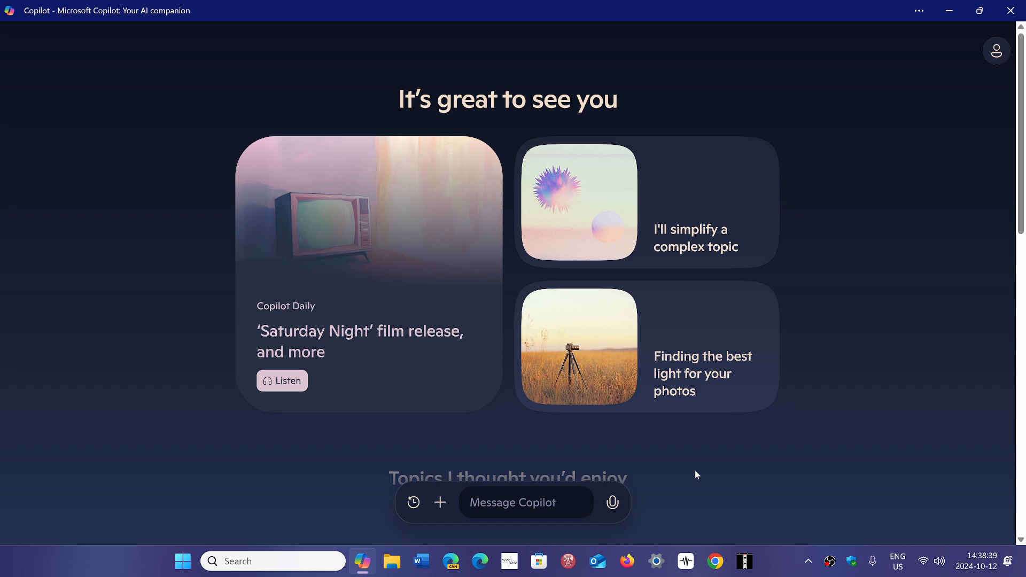
pyautogui.click(525, 502)
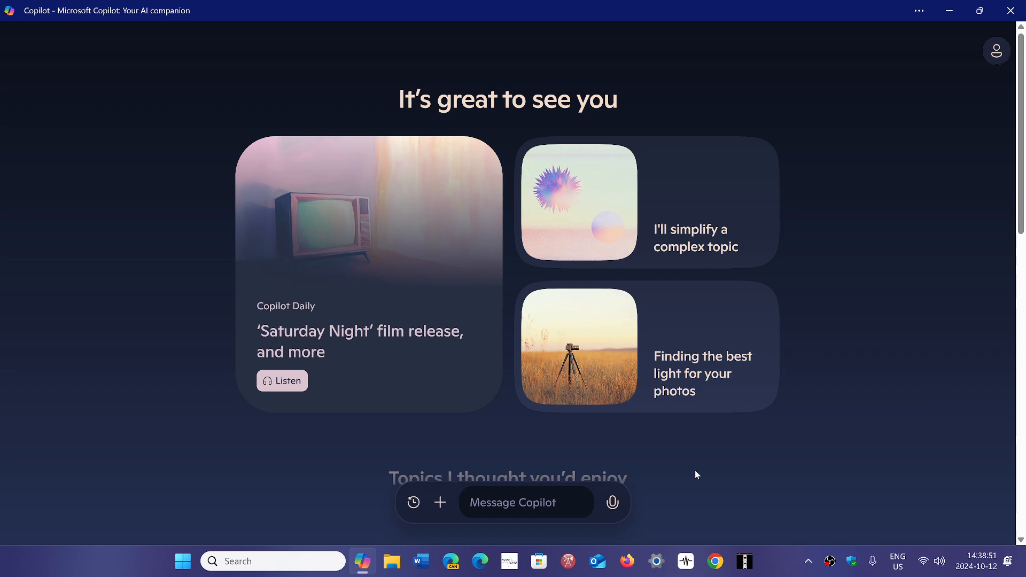
pyautogui.click(523, 502)
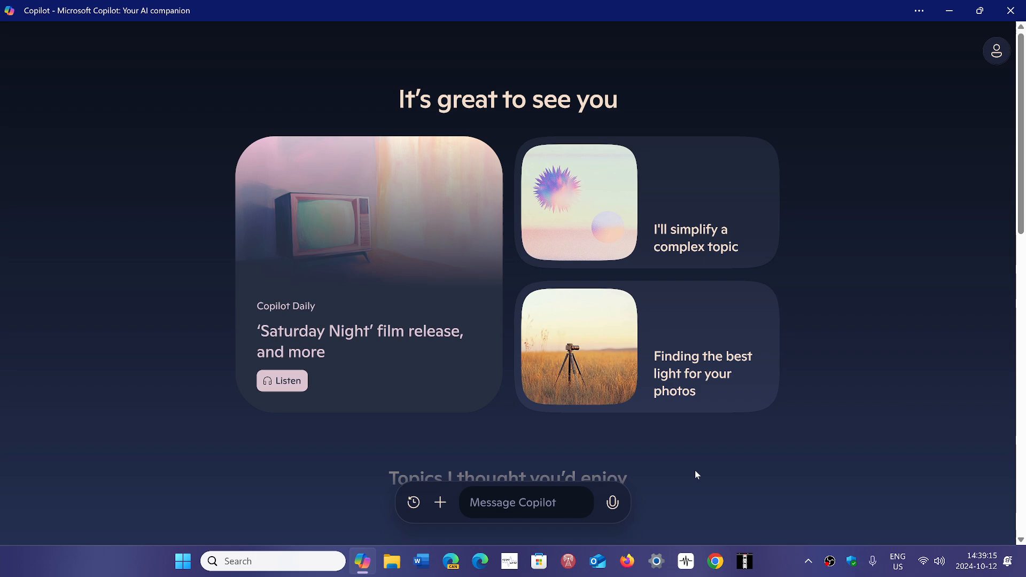
pyautogui.click(525, 502)
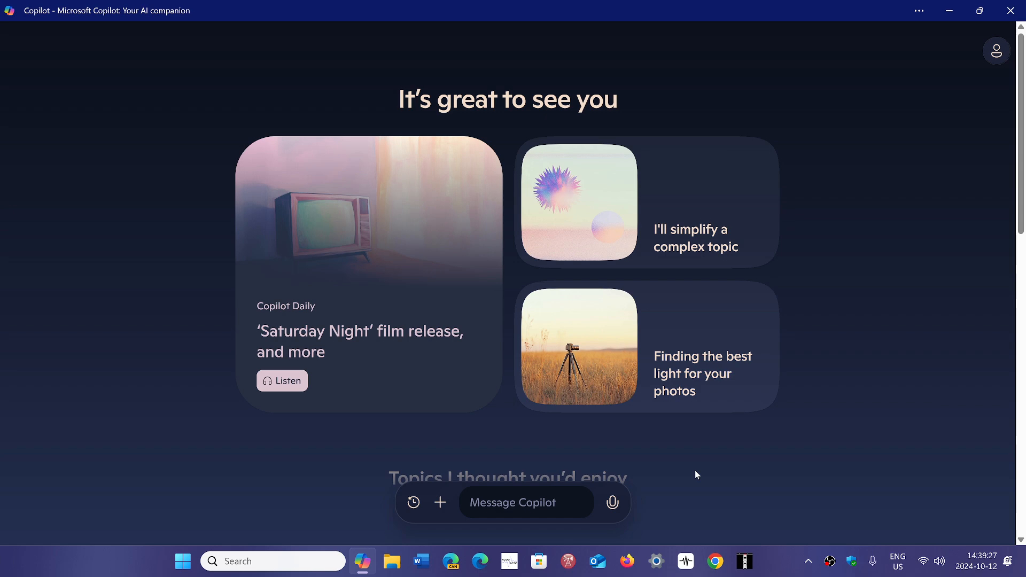
pyautogui.moveTo(840, 88)
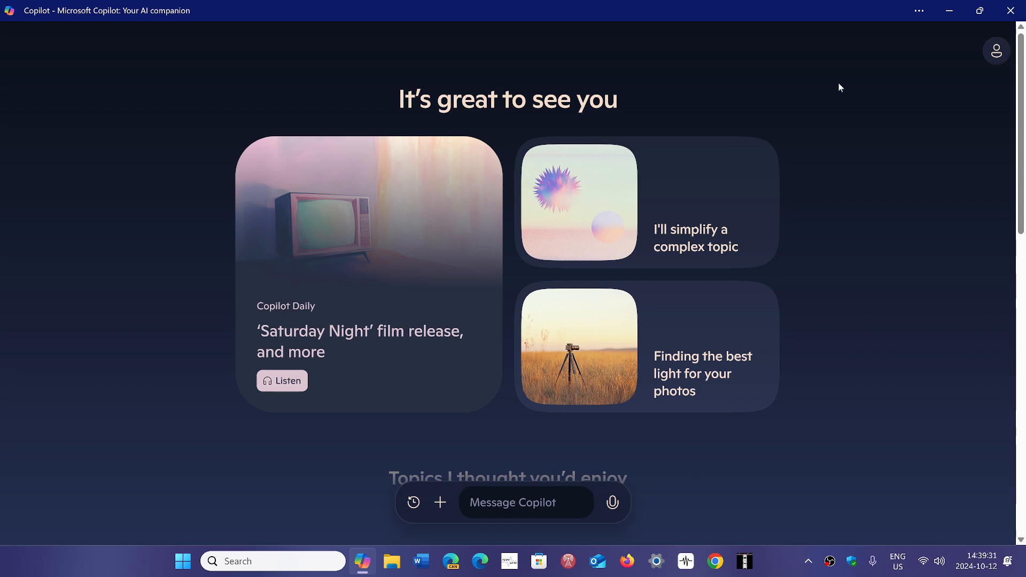